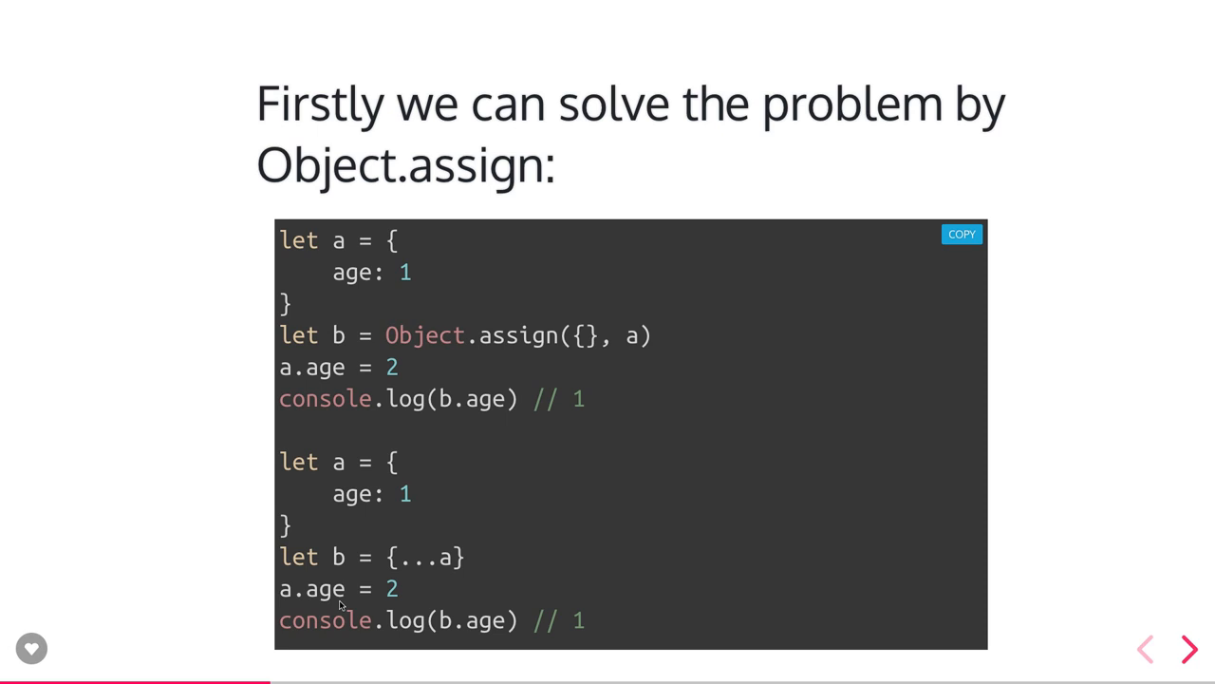
Step: Advance two slides to the JSON.parse(JSON.stringify(object)) deep-copy slide logging 'FE'
left_click(1188, 647)
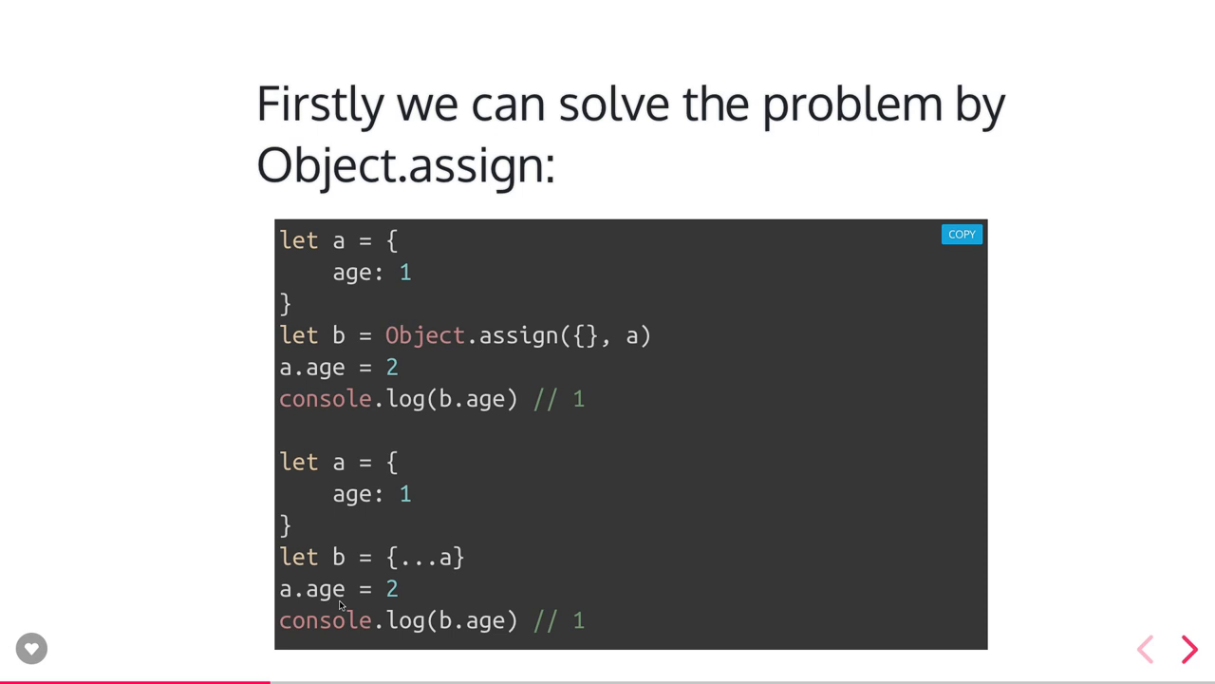
left_click(1188, 648)
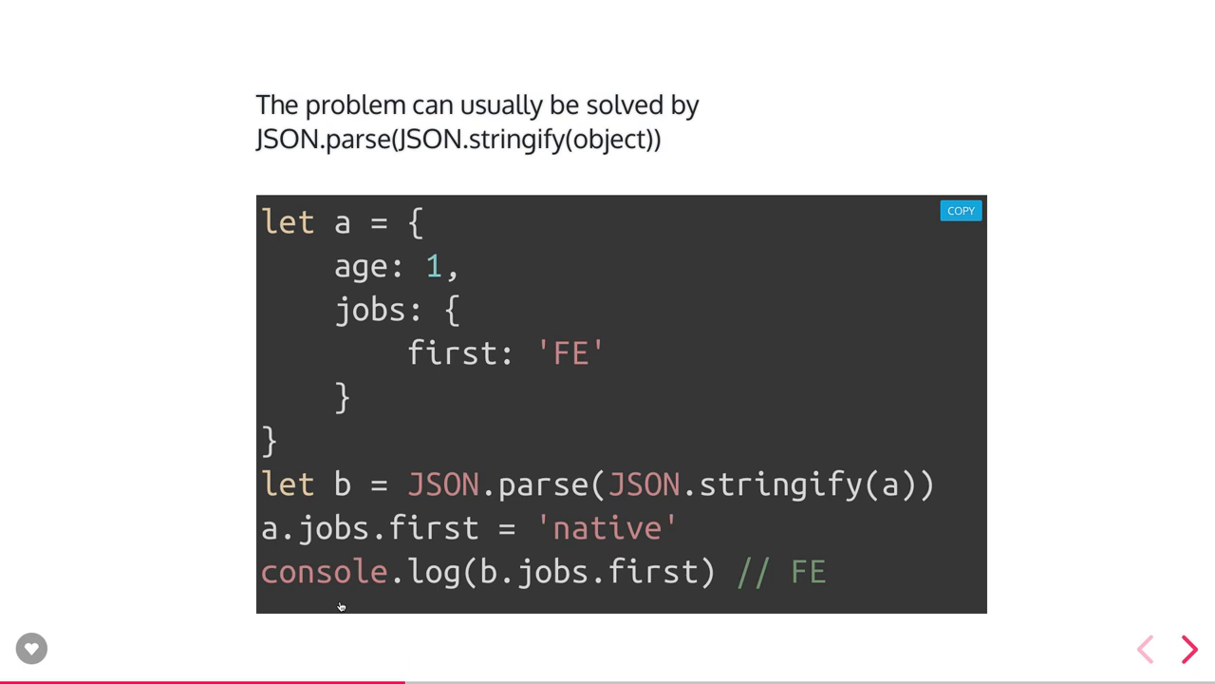
Step: Advance to the slide on JSON deep copy failing with circular references
left_click(1188, 647)
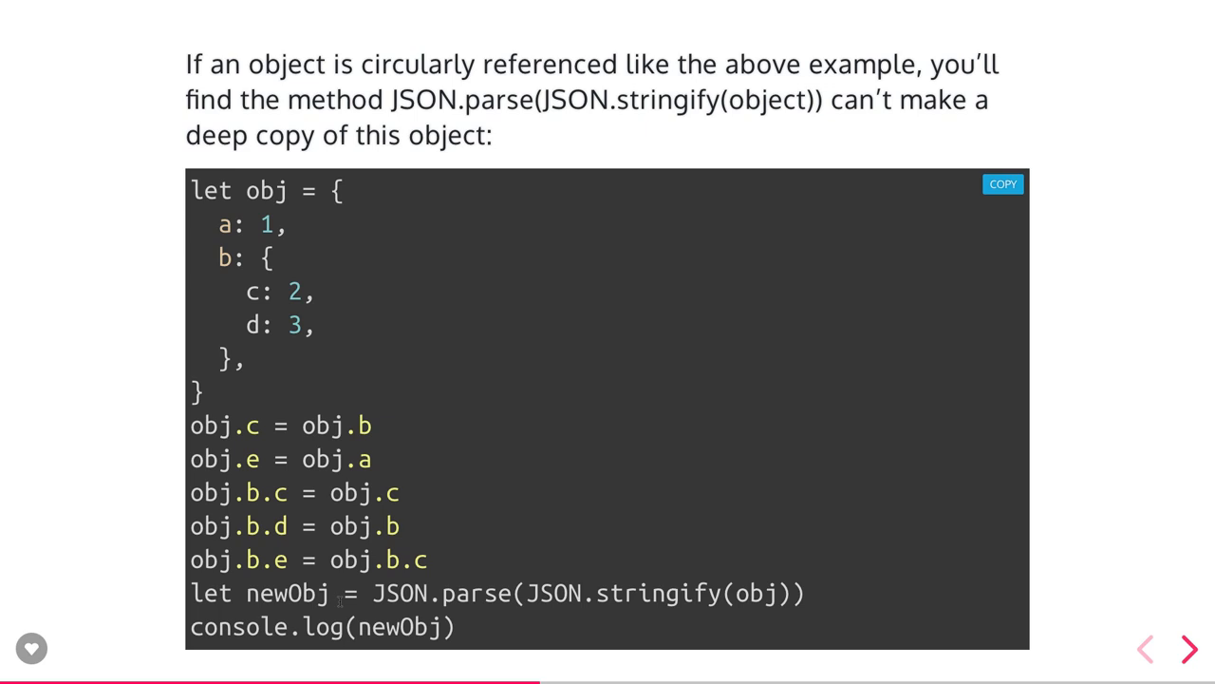
Step: Advance to the 'call apply bind' slide showing getValue called on object a
left_click(1187, 649)
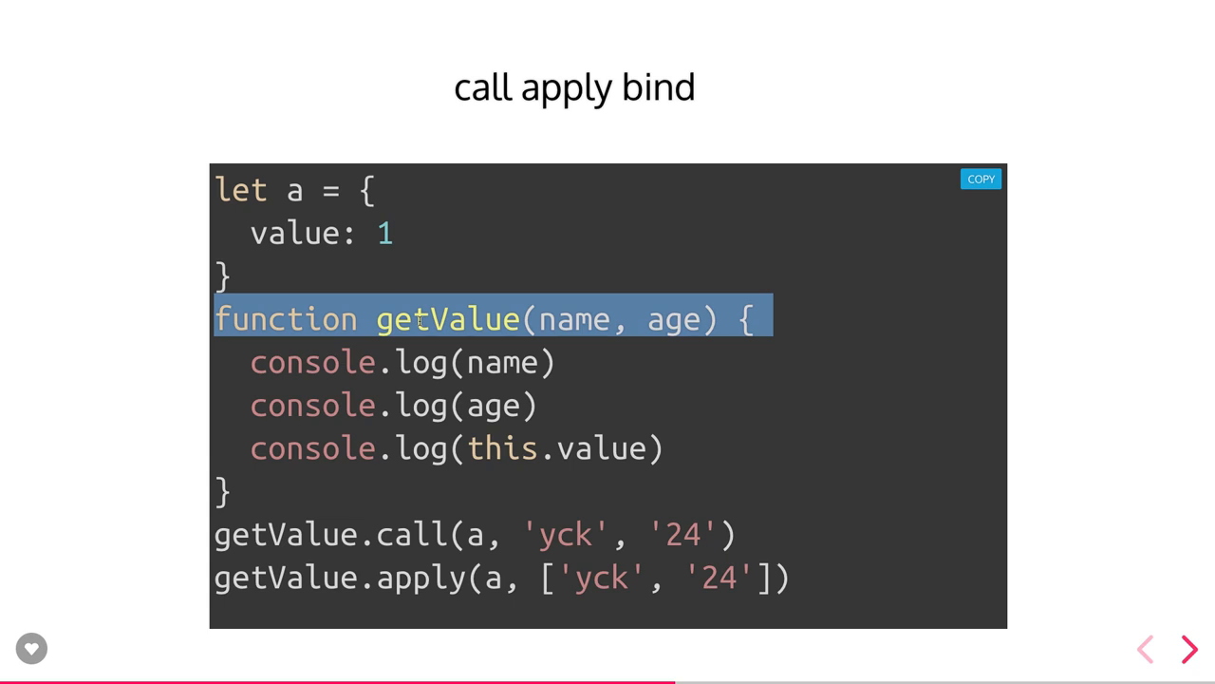
mouse_move(545, 532)
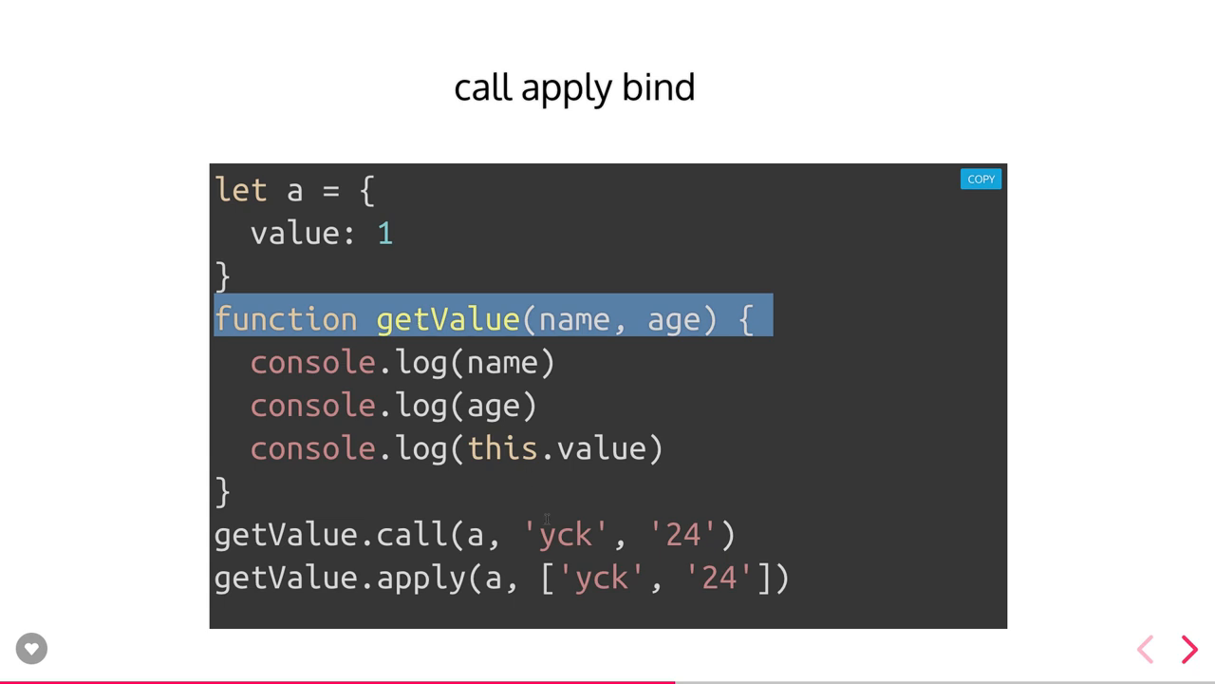